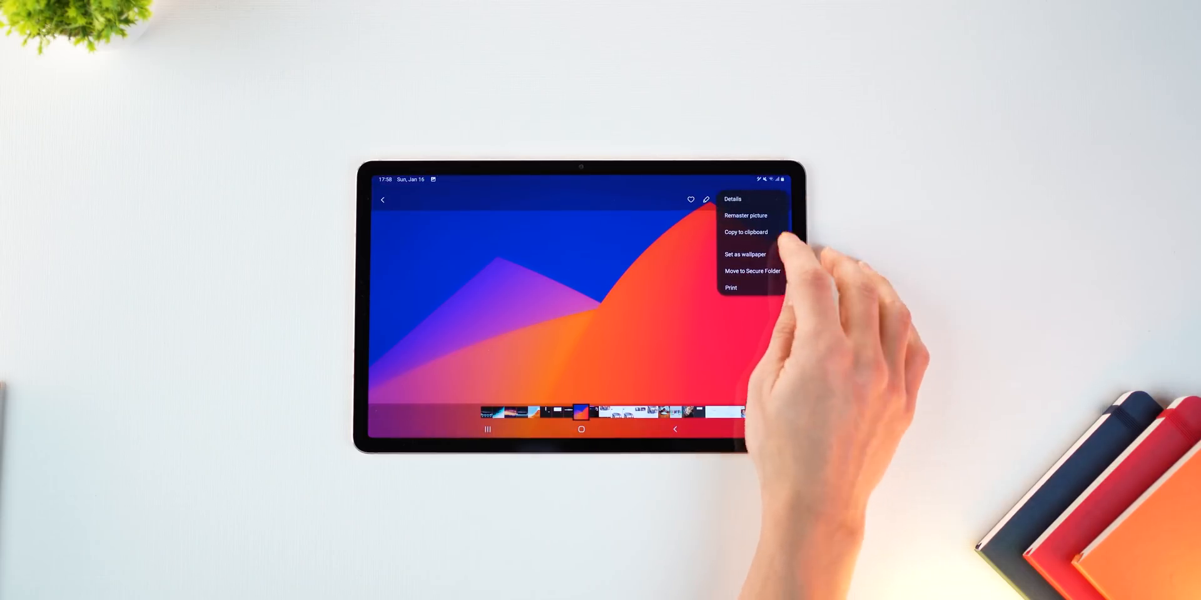
Step: Set the open gradient image as the home screen wallpaper from Gallery's menu
{"action": "left_click", "coordinate": [745, 254]}
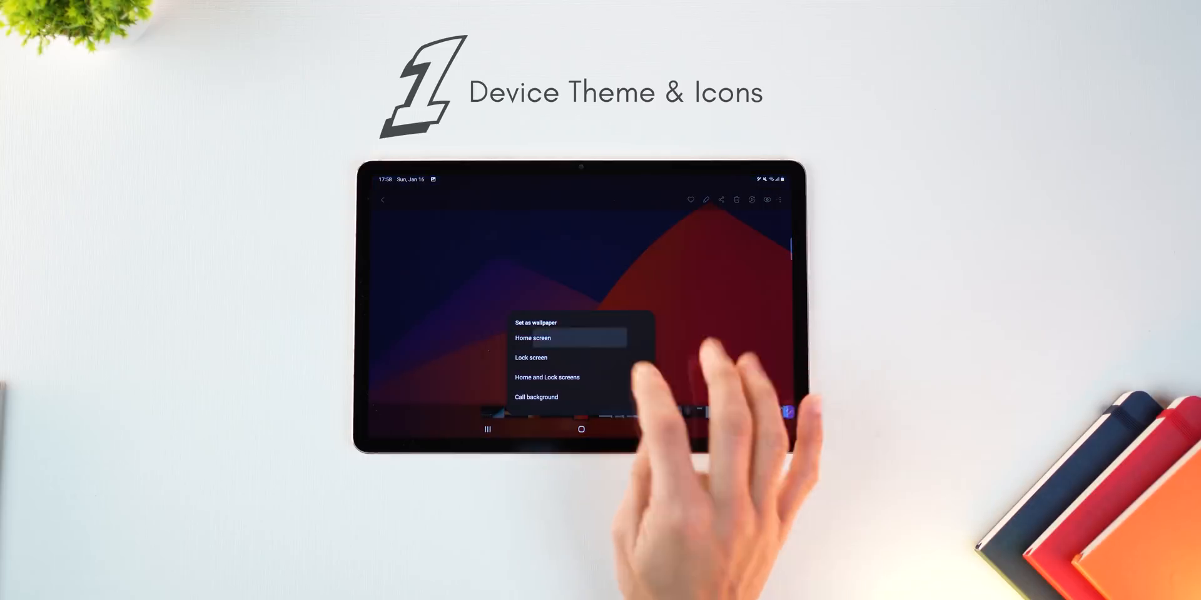
{"action": "left_click", "coordinate": [532, 338]}
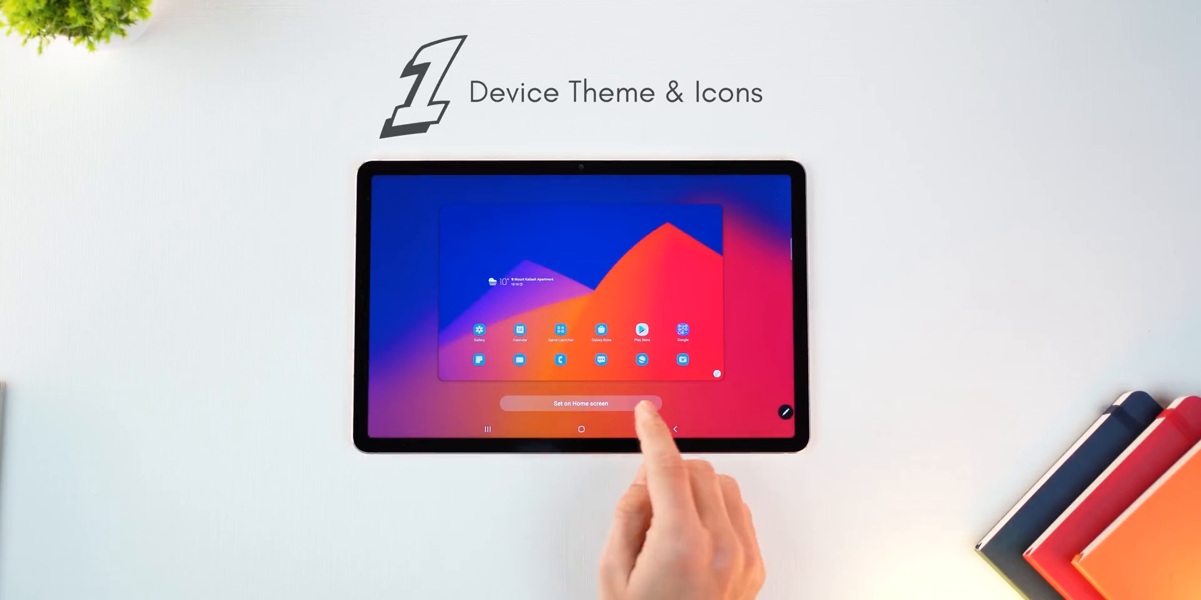
{"action": "left_click", "coordinate": [581, 404]}
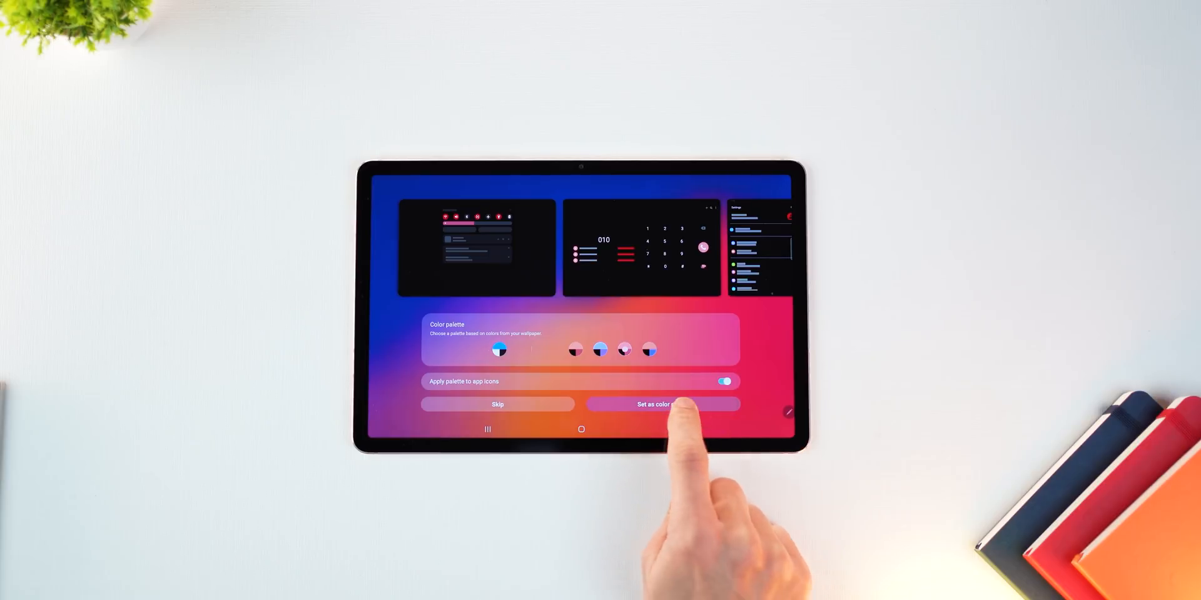
Step: Apply the matching colour palette to app icons, then return to the home screen
{"action": "left_click", "coordinate": [662, 404]}
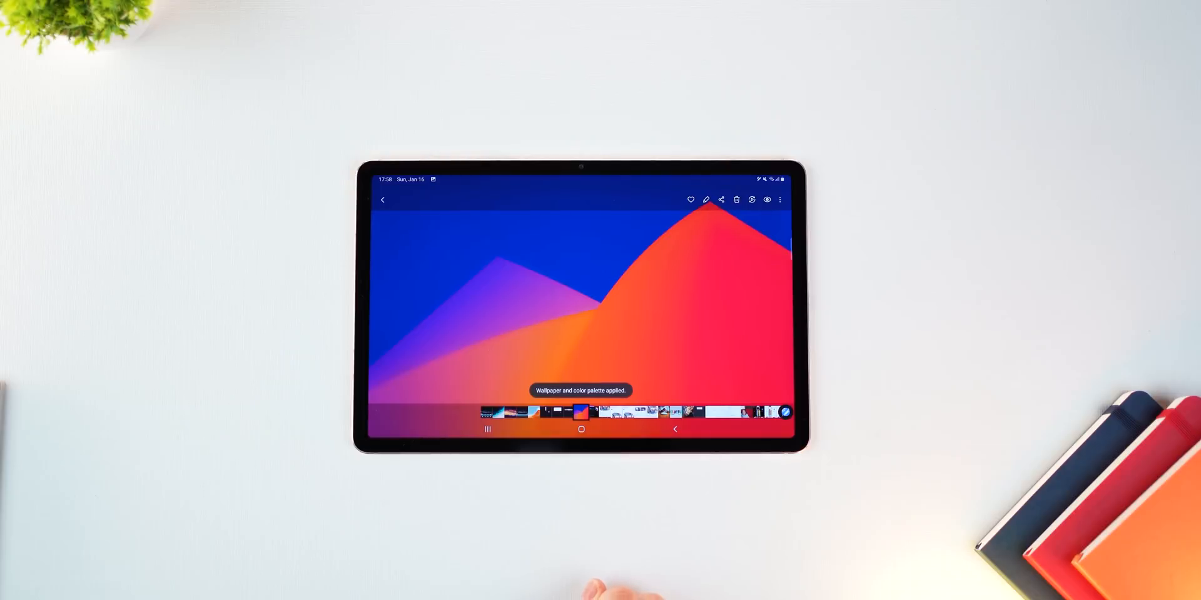
{"action": "left_click", "coordinate": [581, 429]}
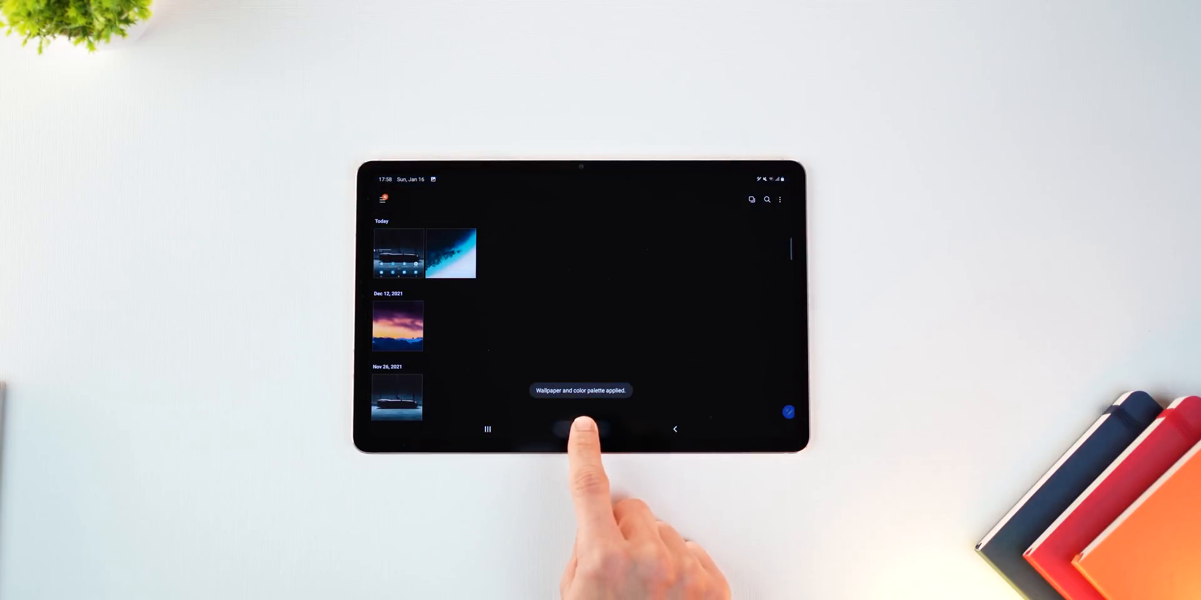
{"action": "left_click", "coordinate": [582, 429]}
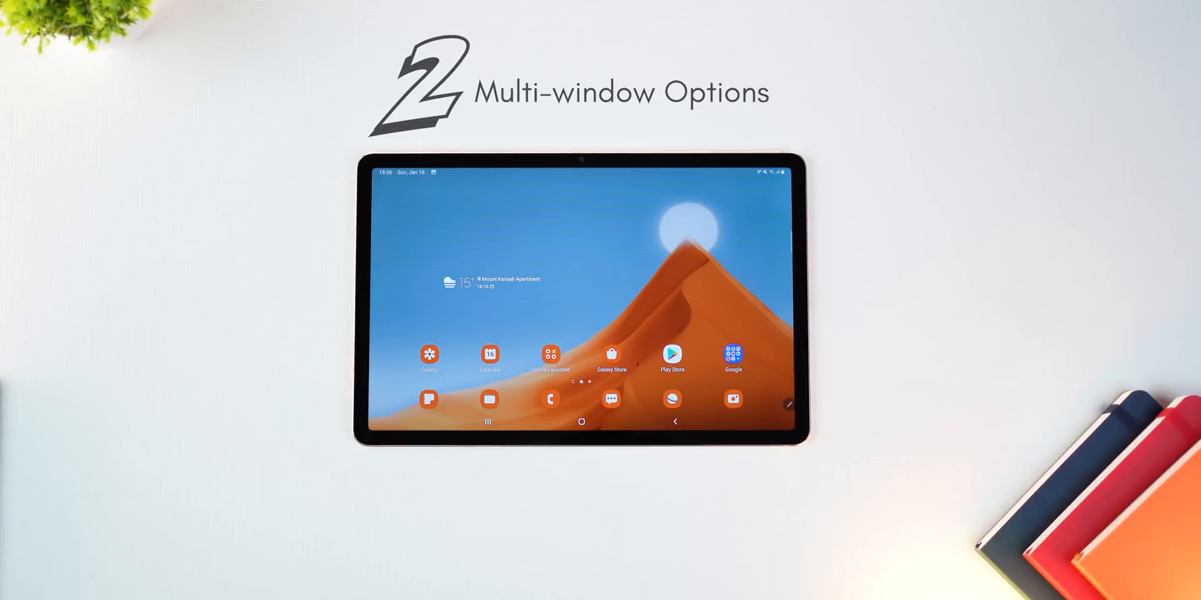
Step: From the Recents overview, launch a recent app in a floating pop-up window
{"action": "left_click", "coordinate": [487, 422]}
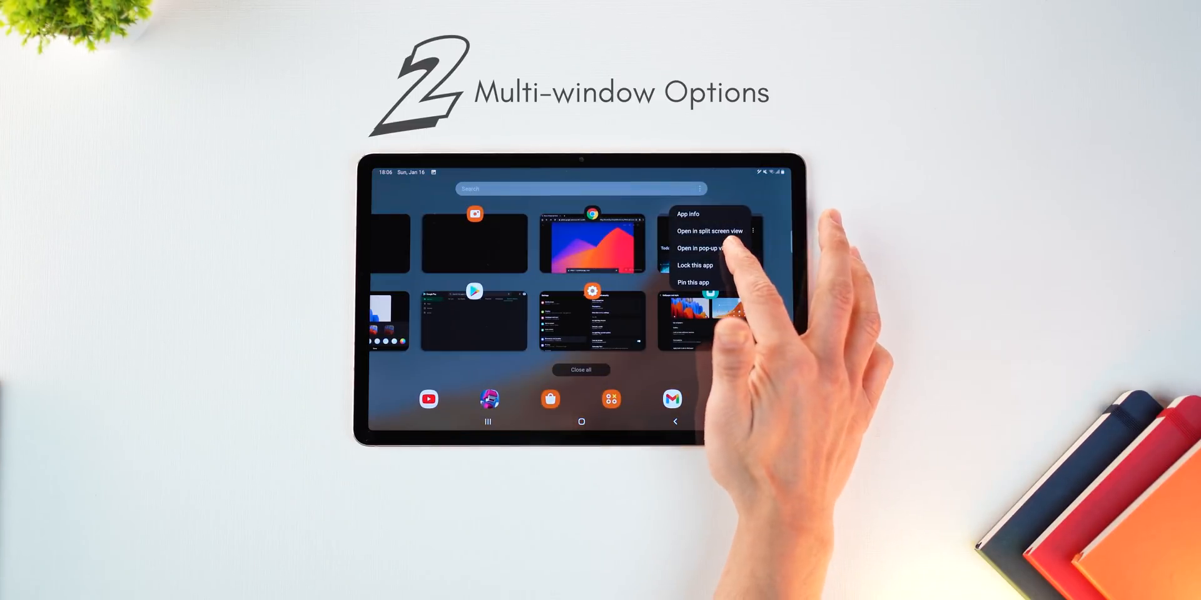
{"action": "left_click", "coordinate": [696, 247]}
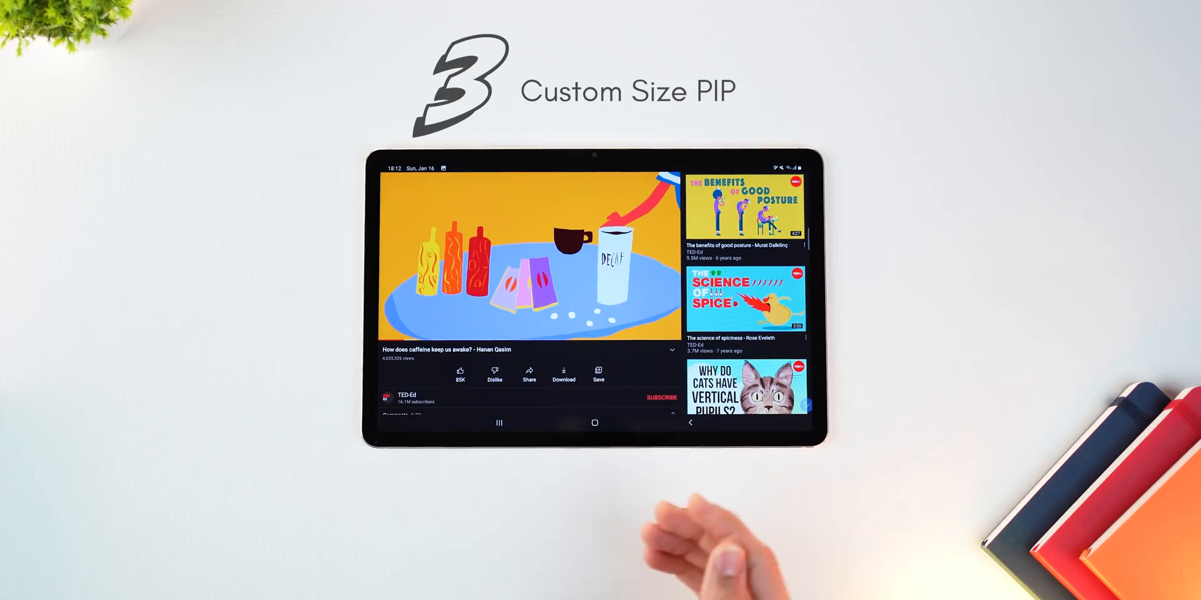
Step: Shrink the YouTube video into a floating mini player, enlarge it, and go home
{"action": "left_click", "coordinate": [593, 422]}
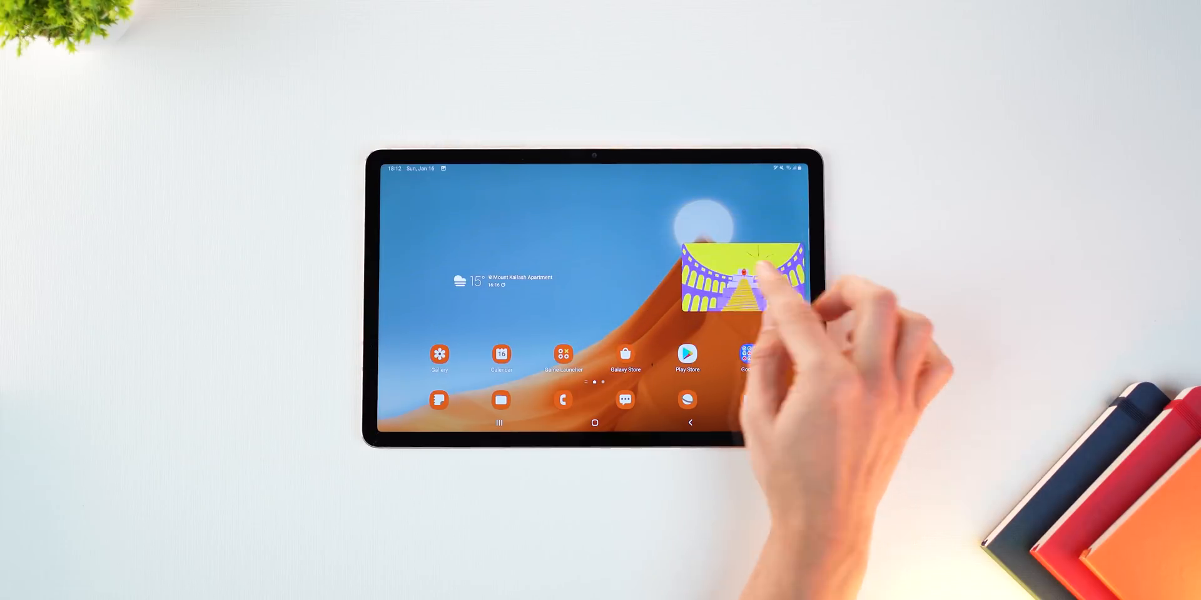
{"action": "left_click", "coordinate": [687, 354]}
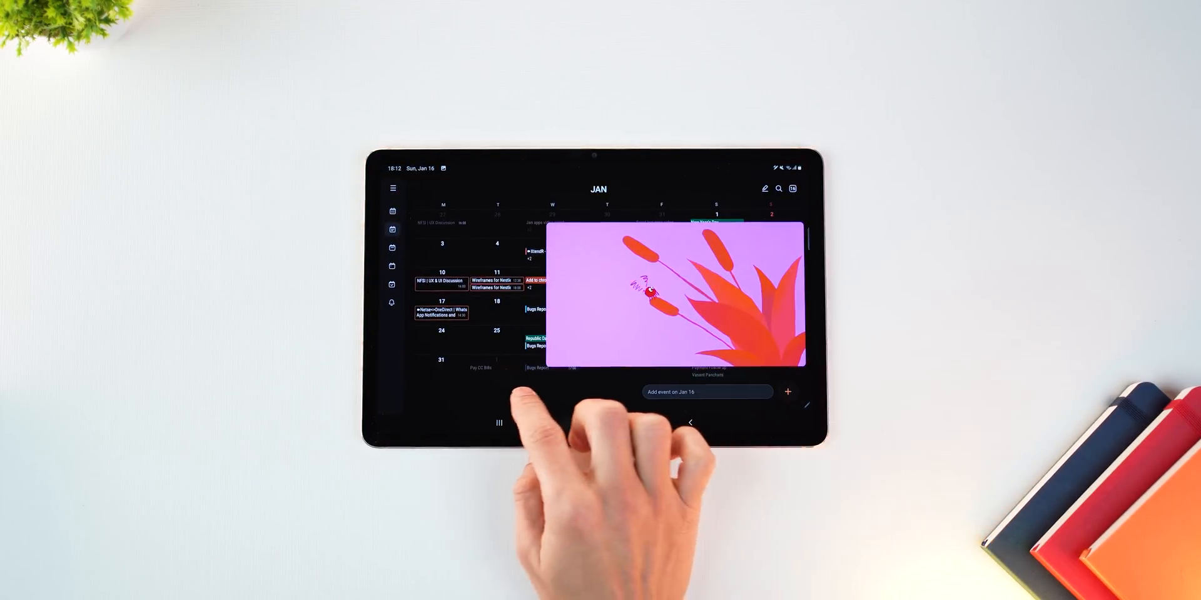
{"action": "left_click", "coordinate": [499, 423]}
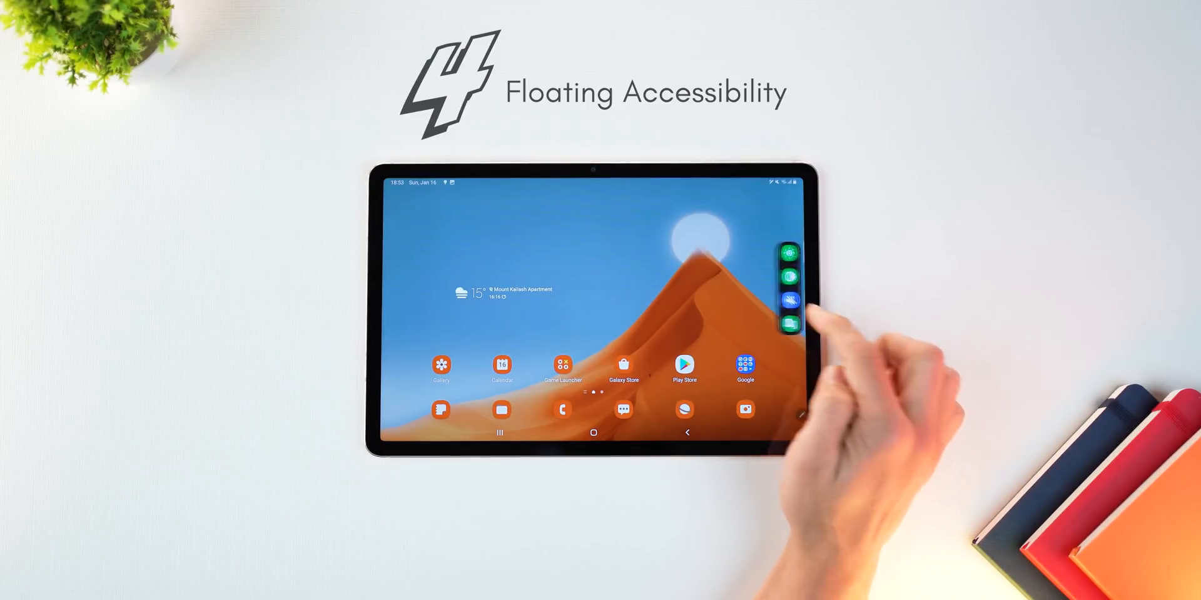
Step: Navigate through Settings into the Accessibility section
{"action": "left_click", "coordinate": [794, 322]}
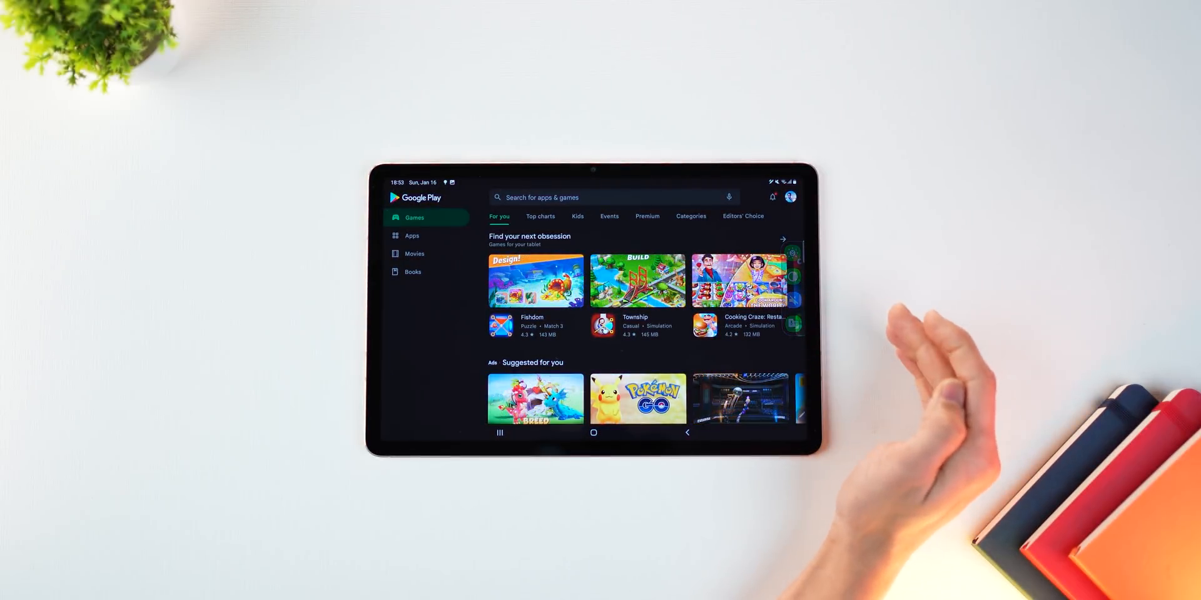
{"action": "scroll", "scroll_direction": "down", "scroll_amount": 3}
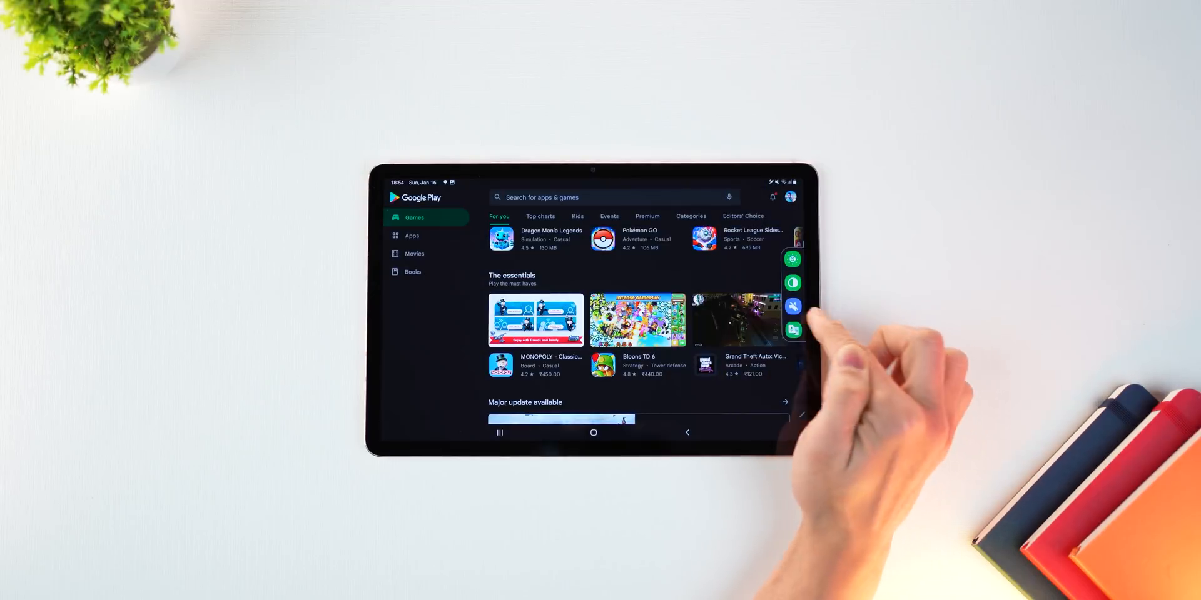
{"action": "left_click", "coordinate": [793, 306]}
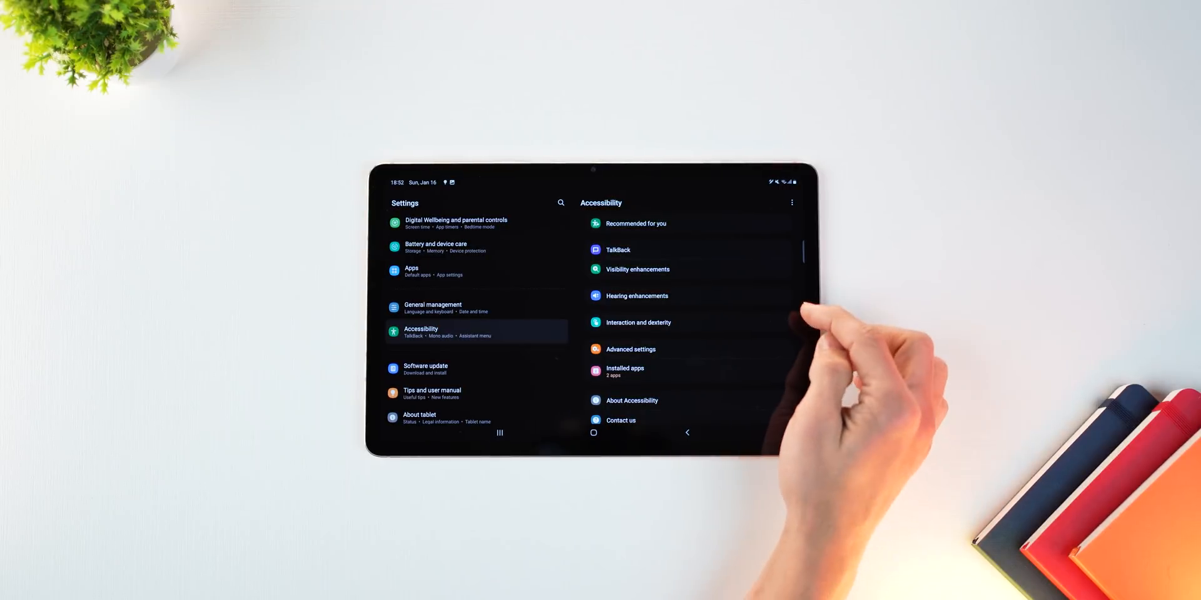
Step: Under Advanced settings > Accessibility button, choose Floating over other apps
{"action": "left_click", "coordinate": [630, 349]}
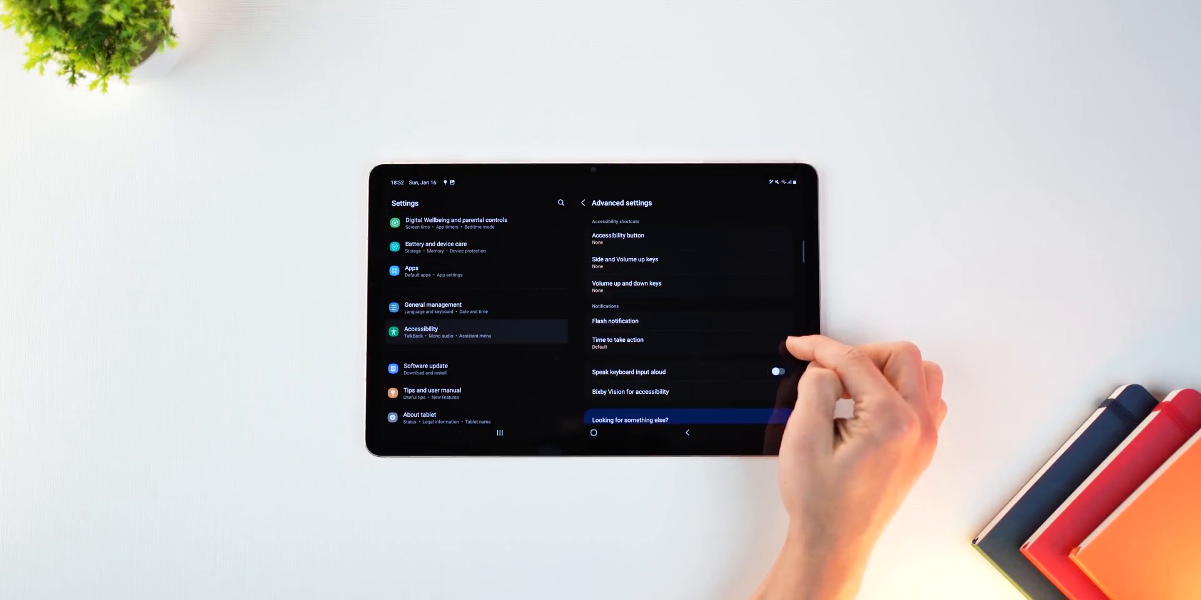
{"action": "left_click", "coordinate": [617, 237]}
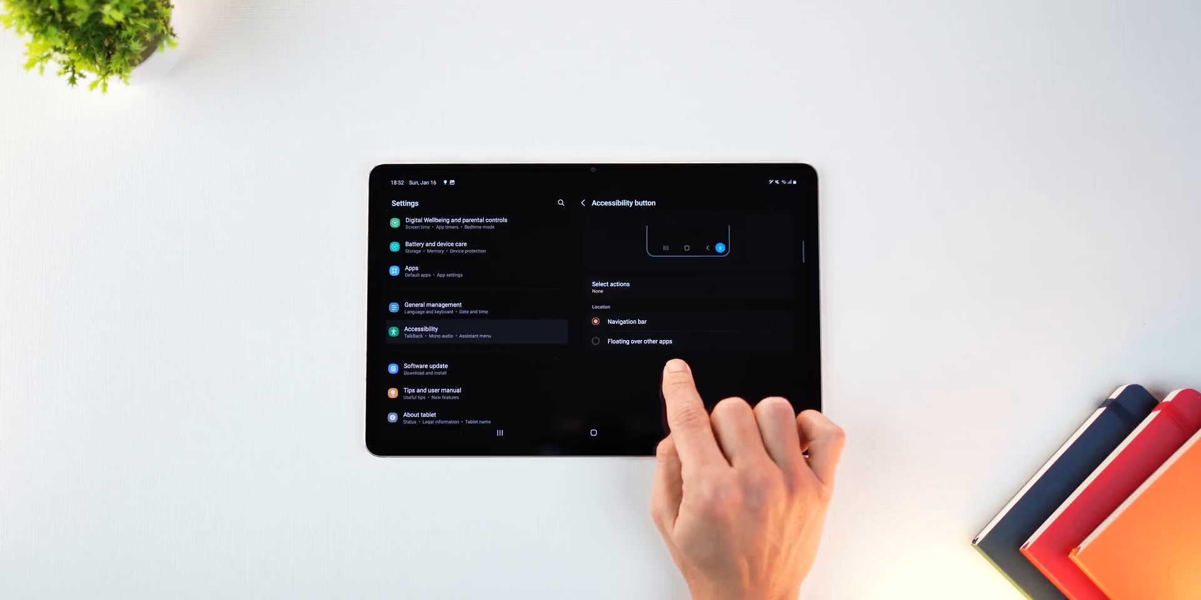
{"action": "left_click", "coordinate": [596, 341]}
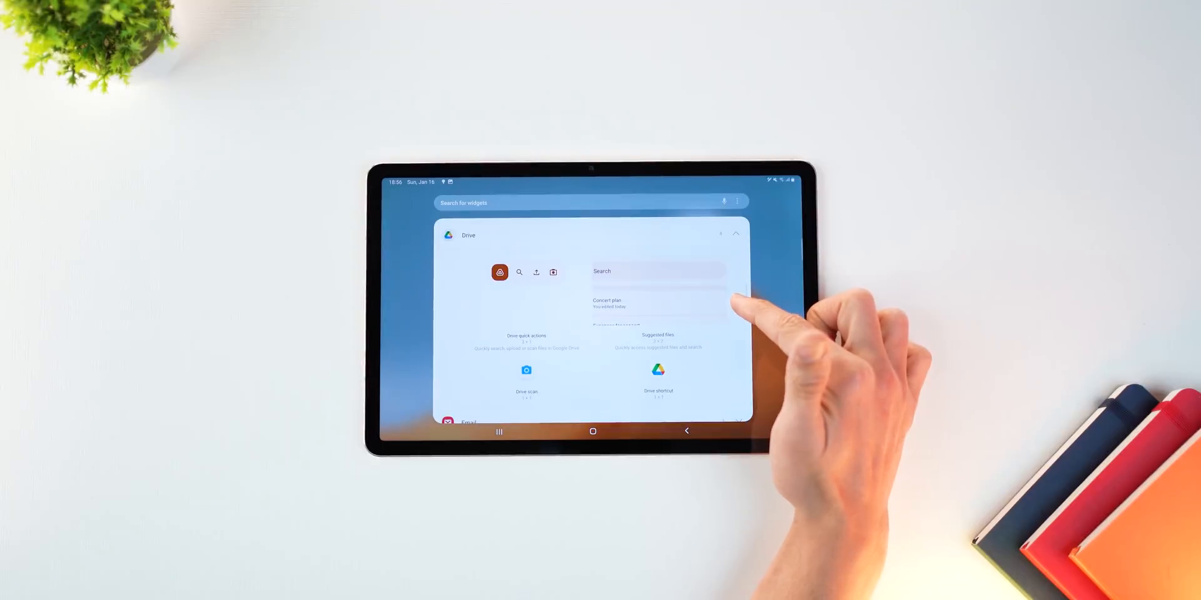
Step: Scroll the widget picker's app list down past Drive to Sheets, Weather and YouTube Music
{"action": "scroll", "scroll_direction": "down", "scroll_amount": 3}
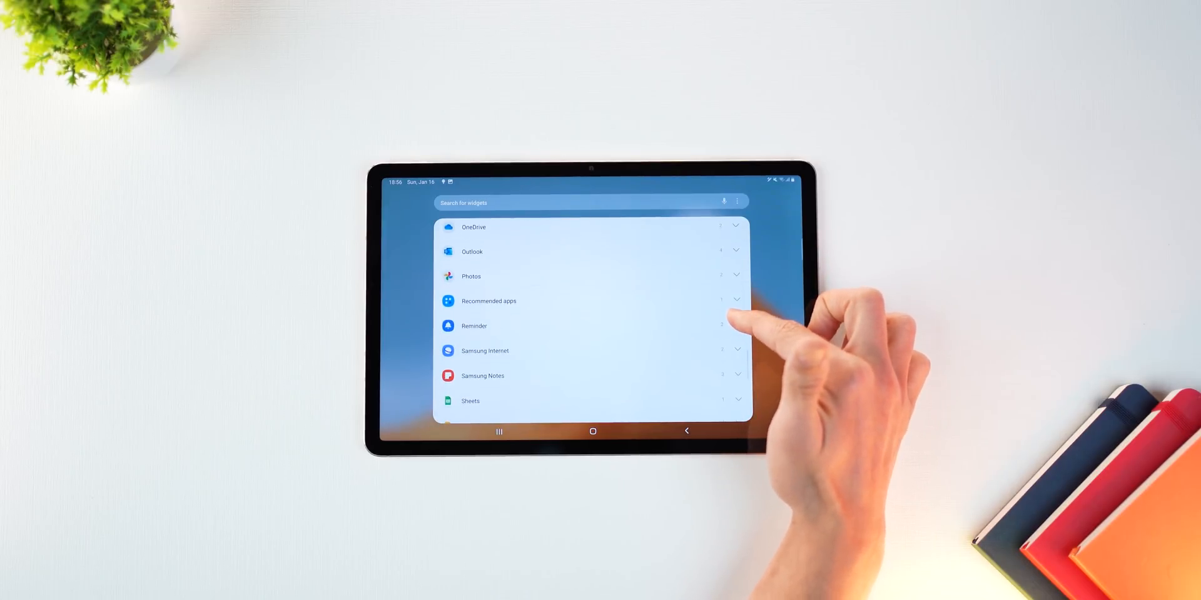
{"action": "scroll", "scroll_direction": "down", "scroll_amount": 3}
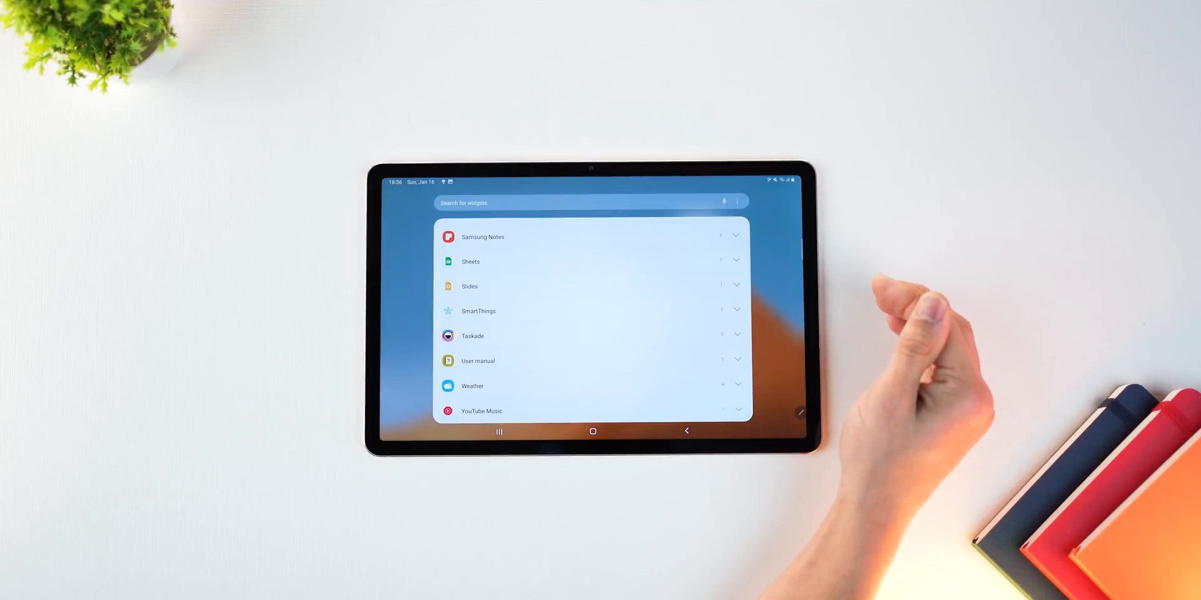
{"action": "mouse_move", "coordinate": [766, 321]}
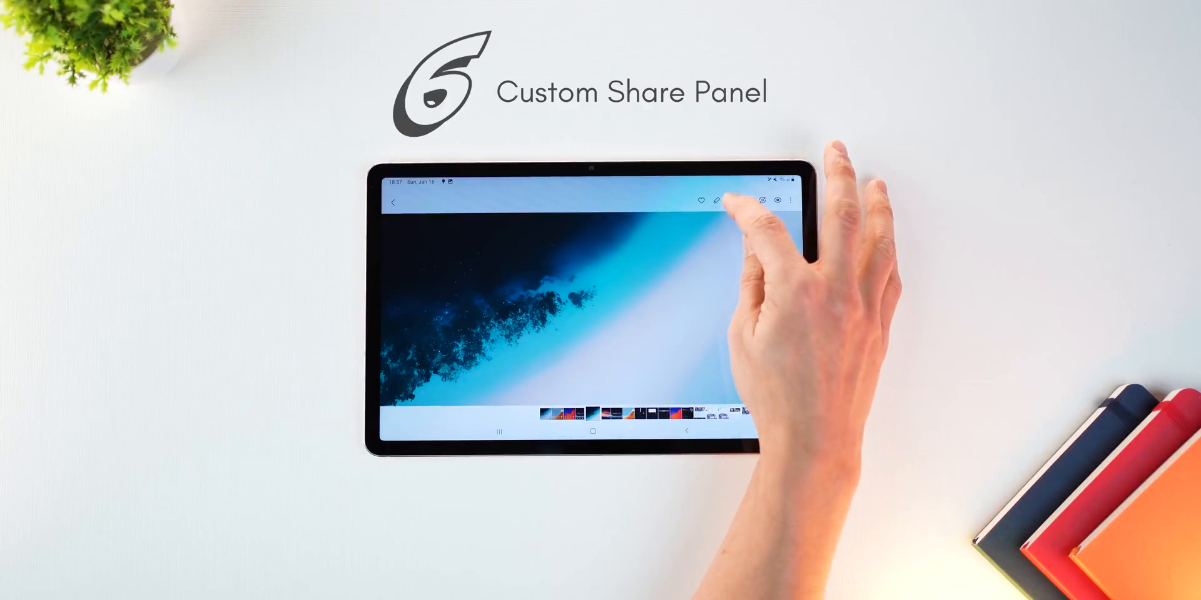
Step: Share the open ocean photo to bring up the custom share panel
{"action": "left_click", "coordinate": [713, 200]}
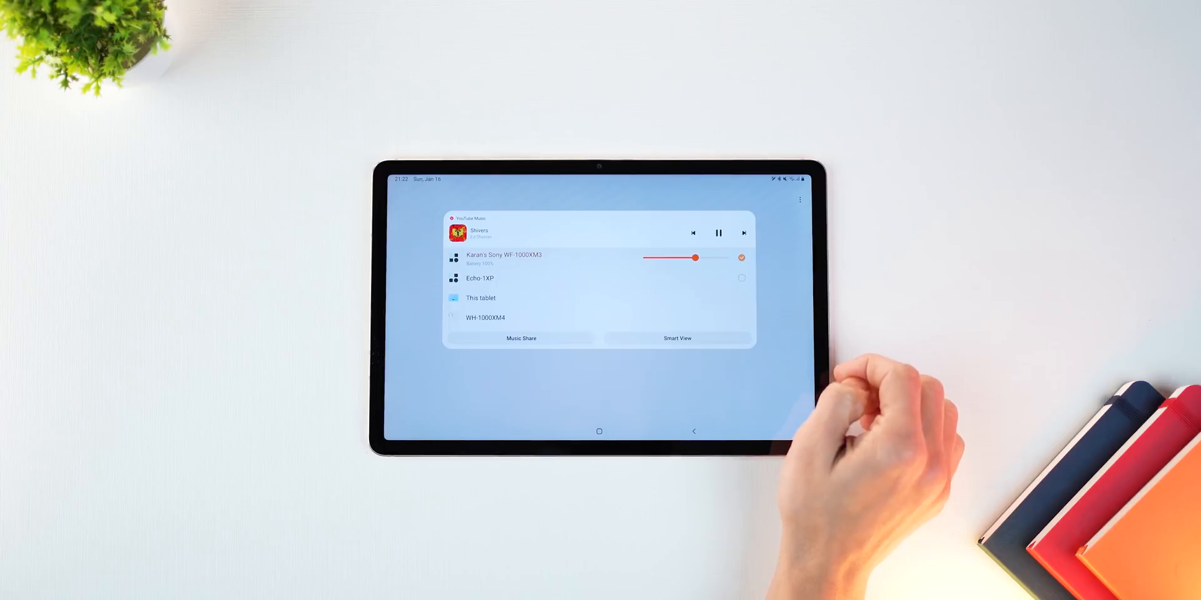
Step: Switch media output between the Echo-1XP speaker, this tablet and the wireless earbuds
{"action": "left_click", "coordinate": [740, 278]}
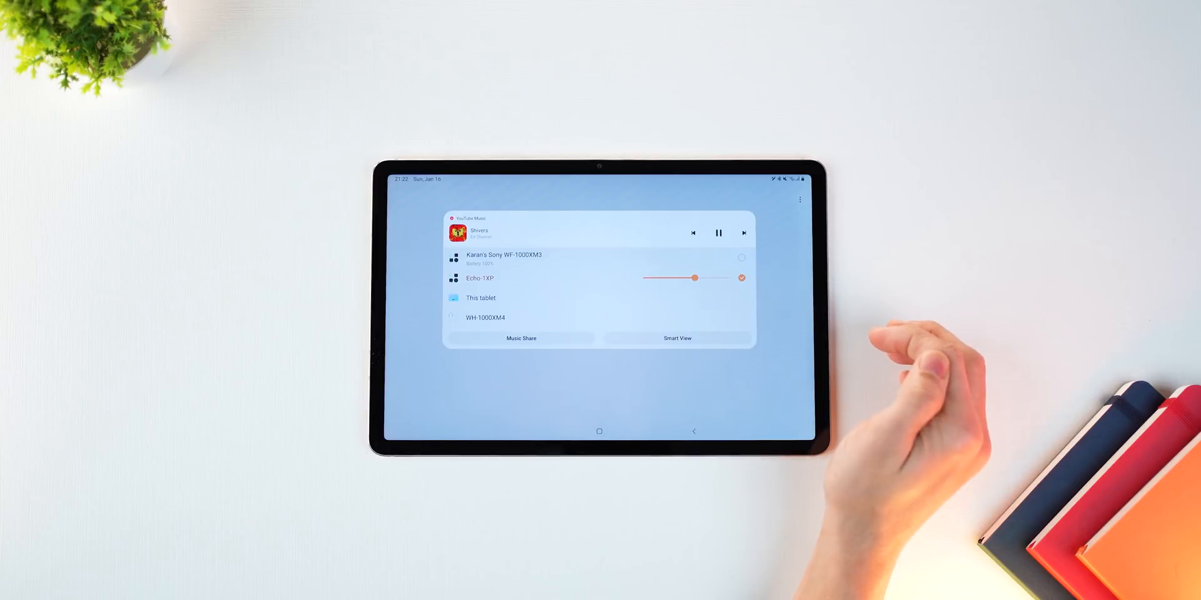
{"action": "left_click", "coordinate": [481, 298]}
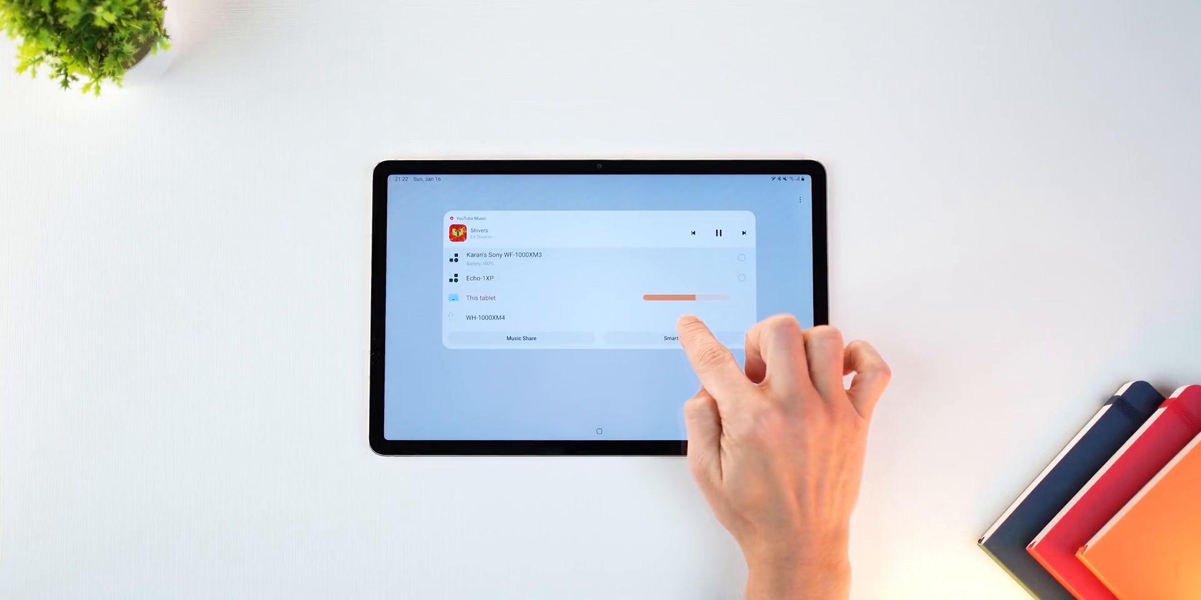
{"action": "left_click_drag", "start_coordinate": [673, 298], "coordinate": [692, 298]}
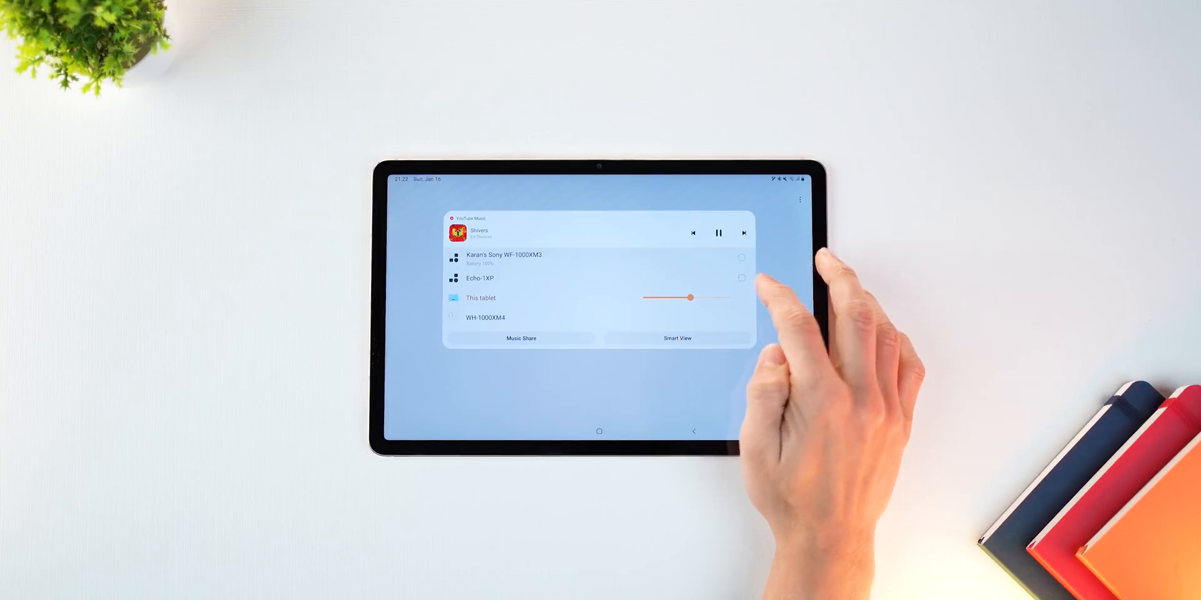
{"action": "left_click", "coordinate": [741, 278]}
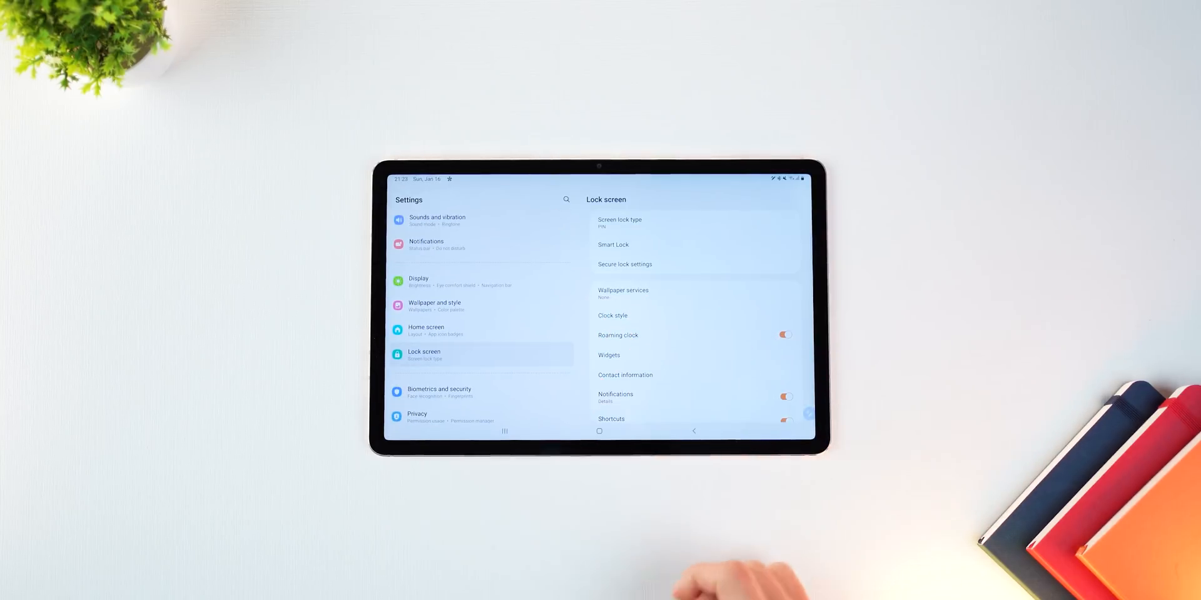
Step: In lock screen widget settings, toggle the Music widget
{"action": "left_click", "coordinate": [608, 354]}
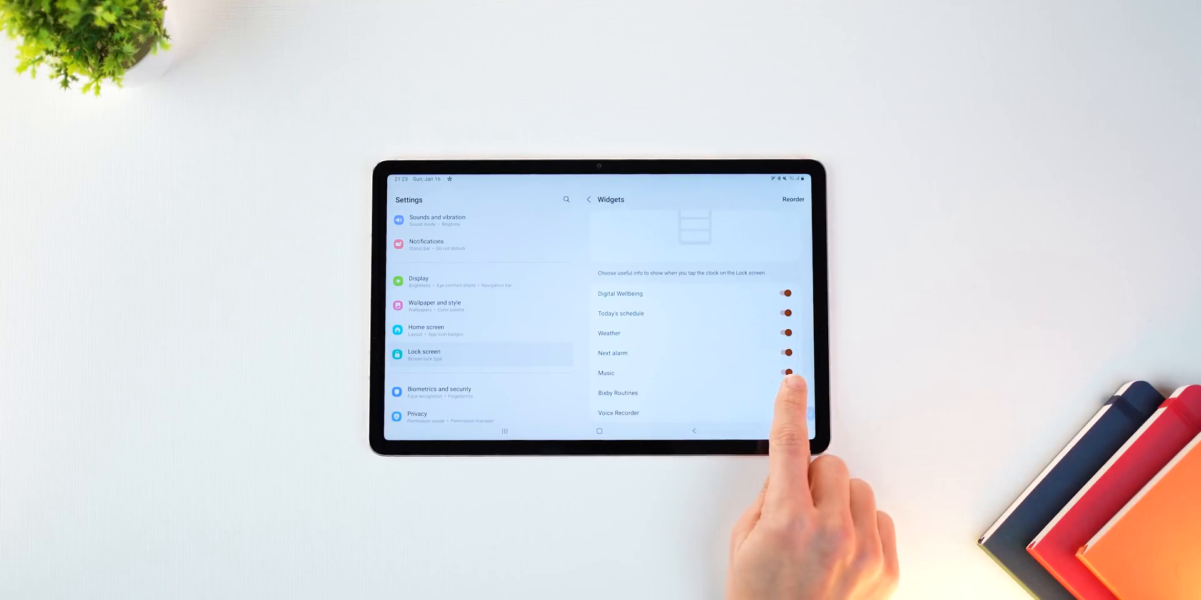
{"action": "left_click", "coordinate": [785, 393]}
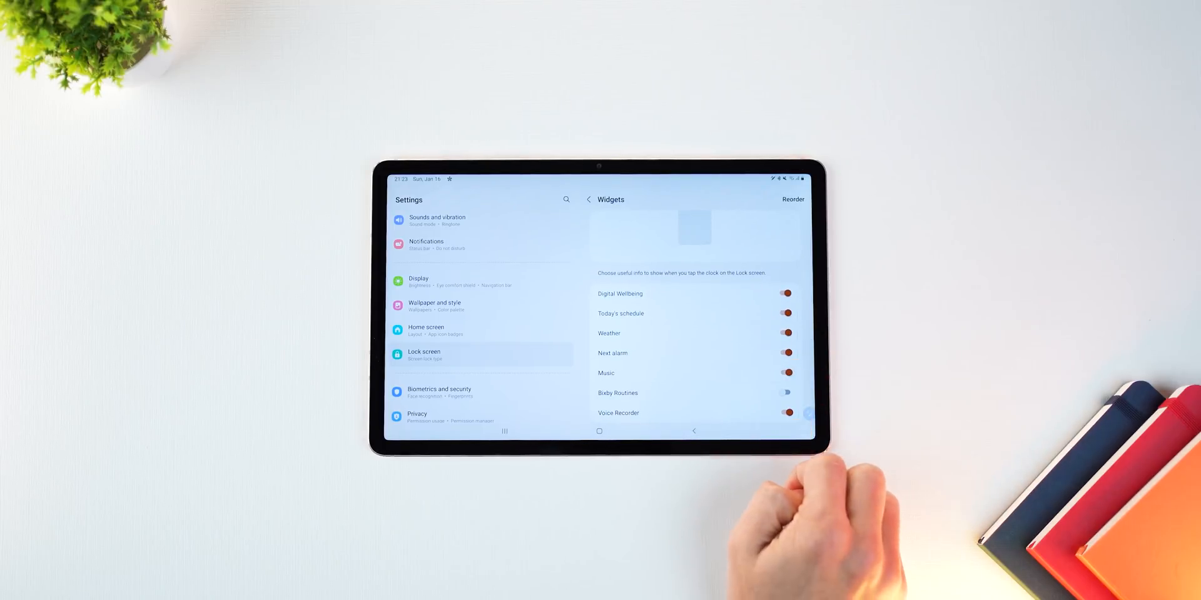
{"action": "left_click", "coordinate": [606, 373]}
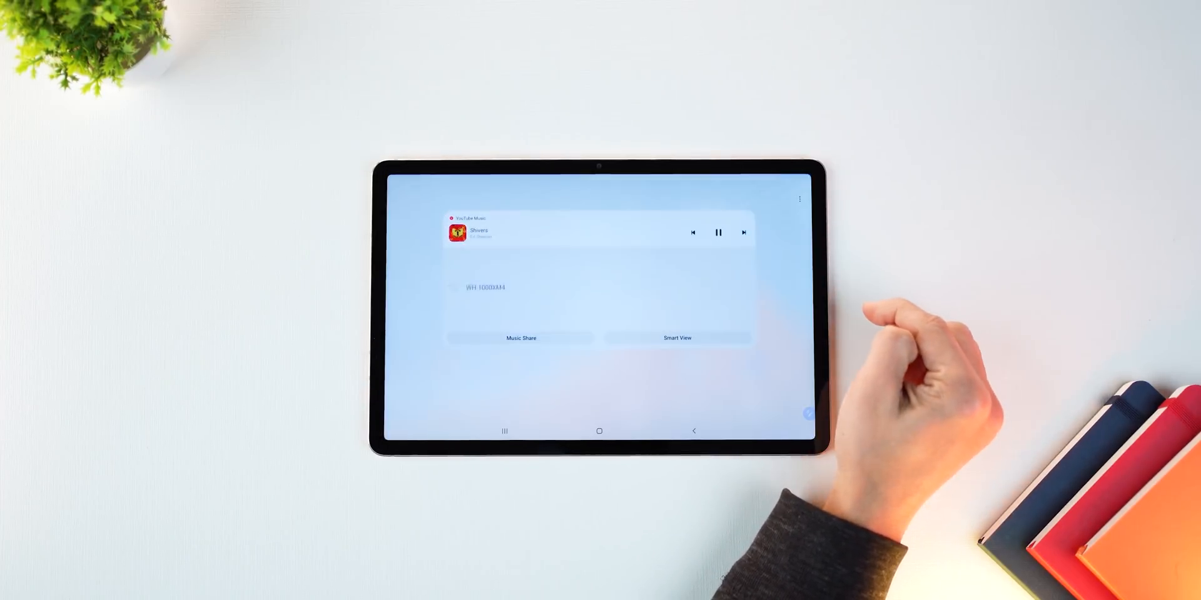
Step: In Media output settings, toggle Show app shortcuts and Use while tablet is locked
{"action": "left_click", "coordinate": [800, 199]}
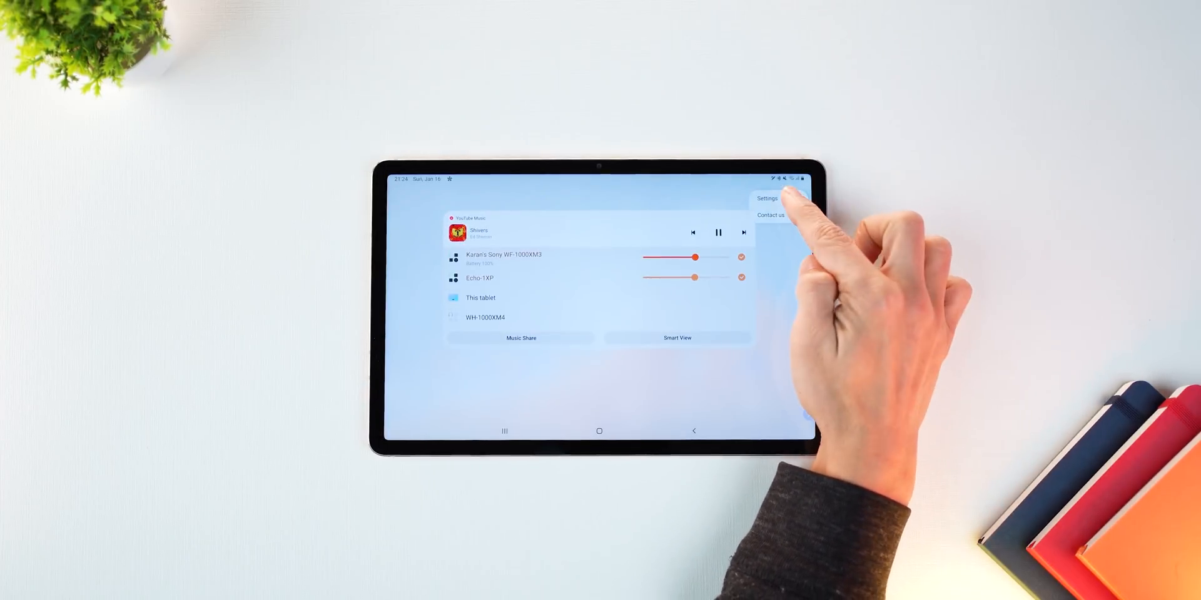
{"action": "left_click", "coordinate": [766, 199]}
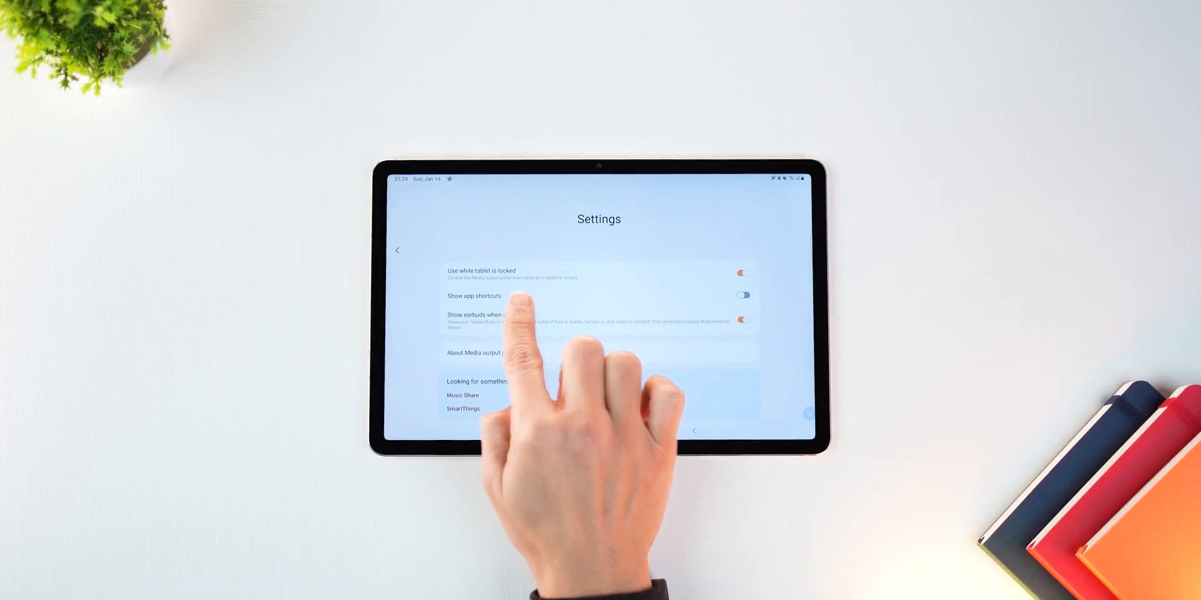
{"action": "left_click", "coordinate": [741, 273]}
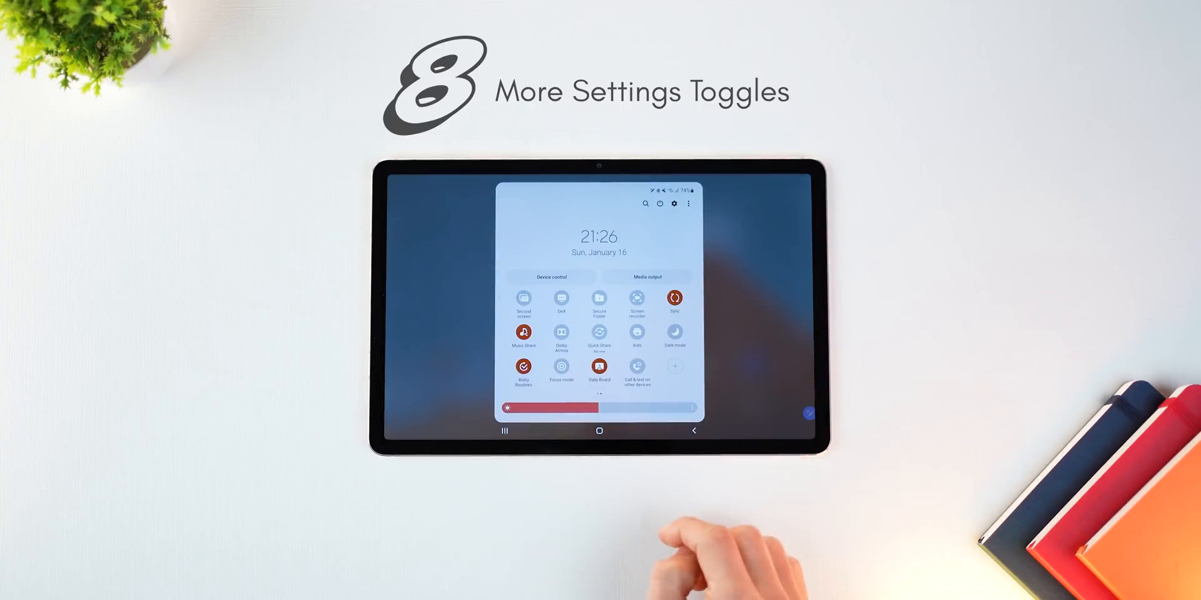
Step: Edit and rearrange the quick panel buttons, then finish with Done
{"action": "left_click", "coordinate": [686, 204]}
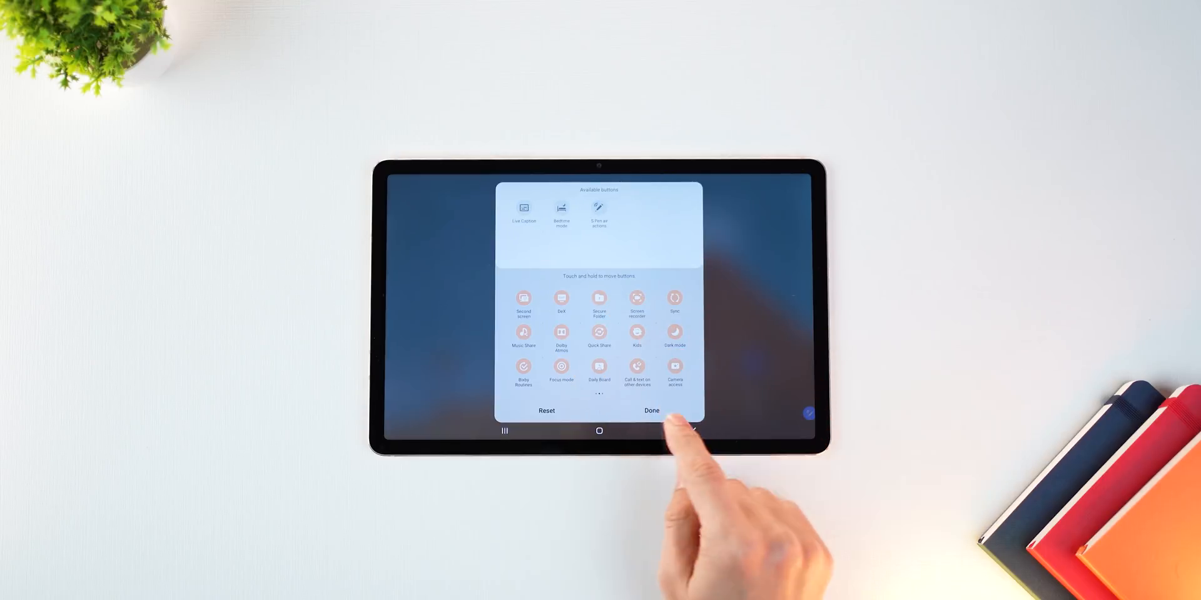
{"action": "left_click", "coordinate": [651, 412]}
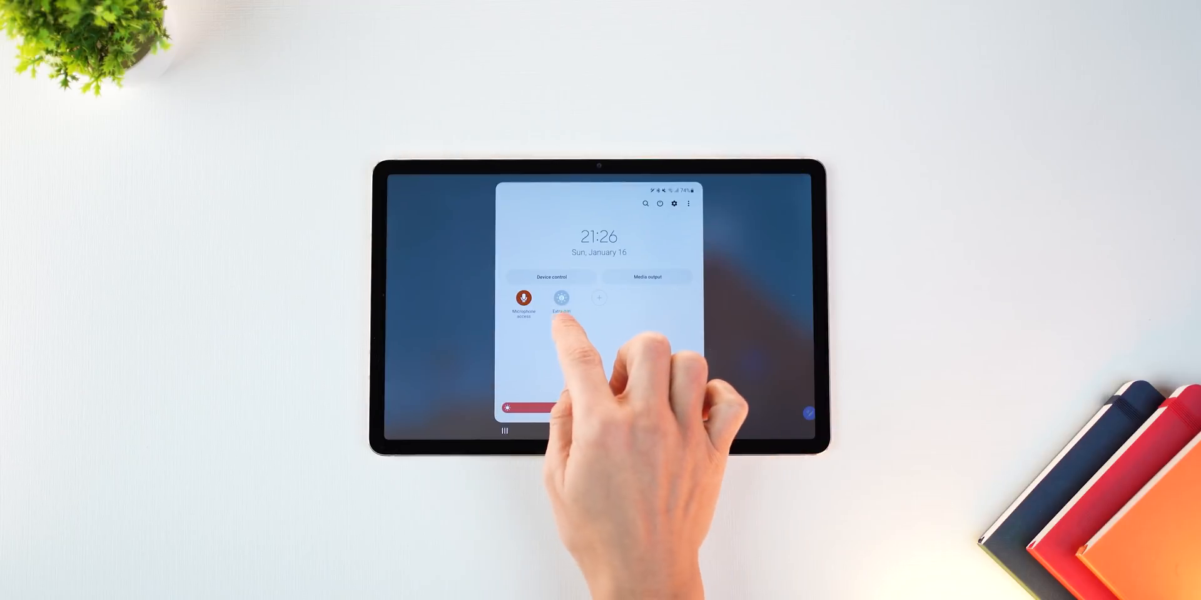
Step: Turn on Extra dim and lower its Intensity slider in the Extra dim settings
{"action": "left_click", "coordinate": [560, 299]}
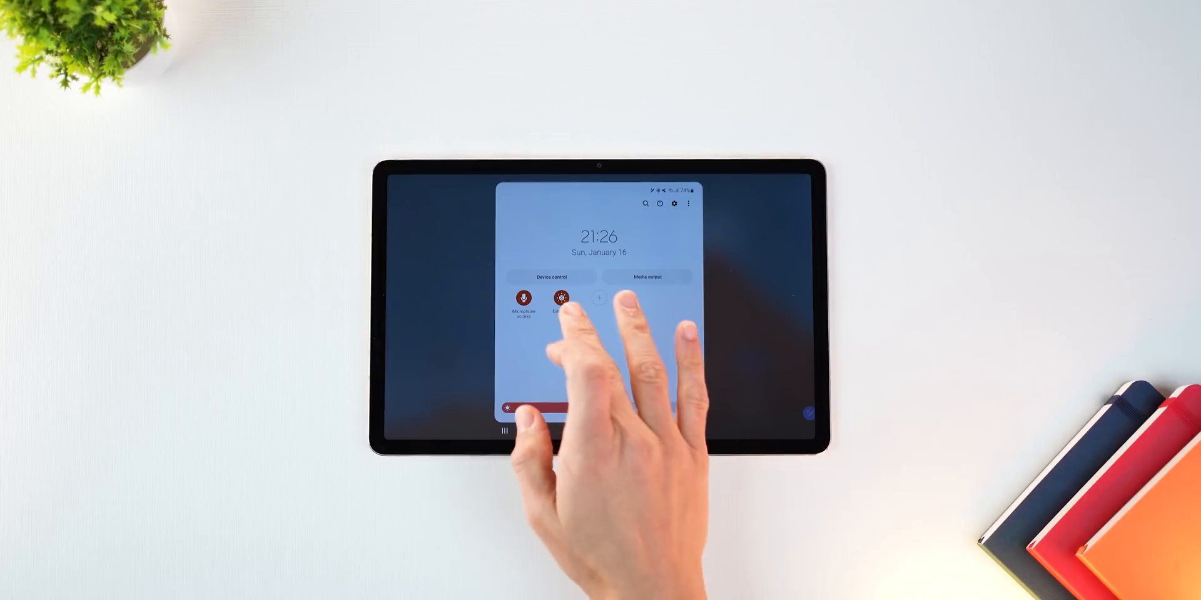
{"action": "left_click", "coordinate": [561, 299]}
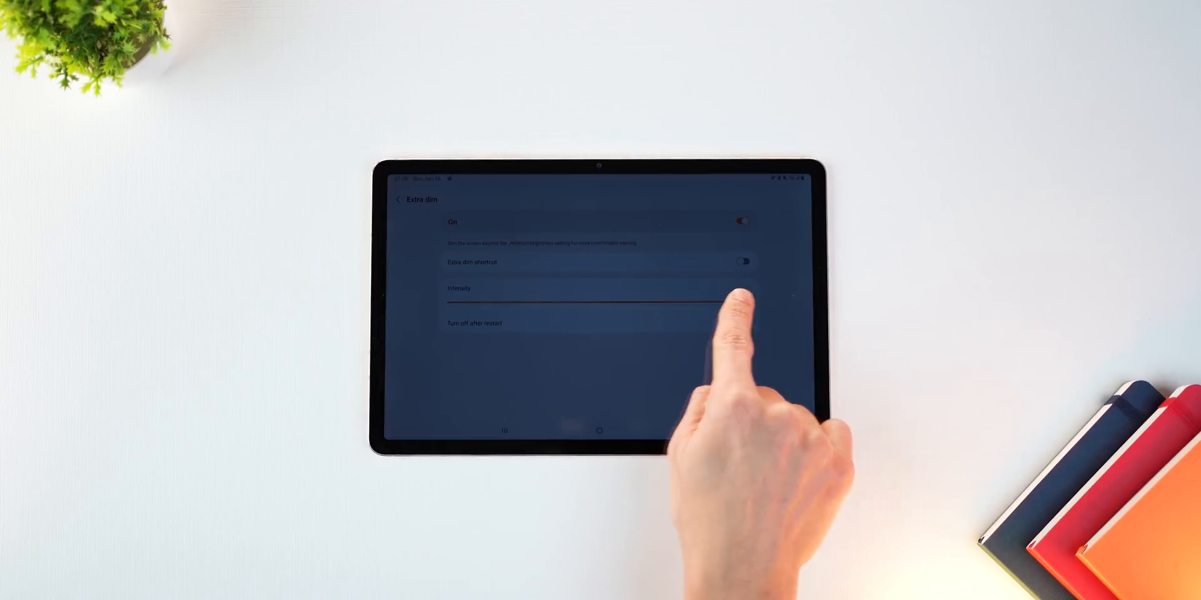
{"action": "left_click_drag", "start_coordinate": [736, 303], "coordinate": [452, 303]}
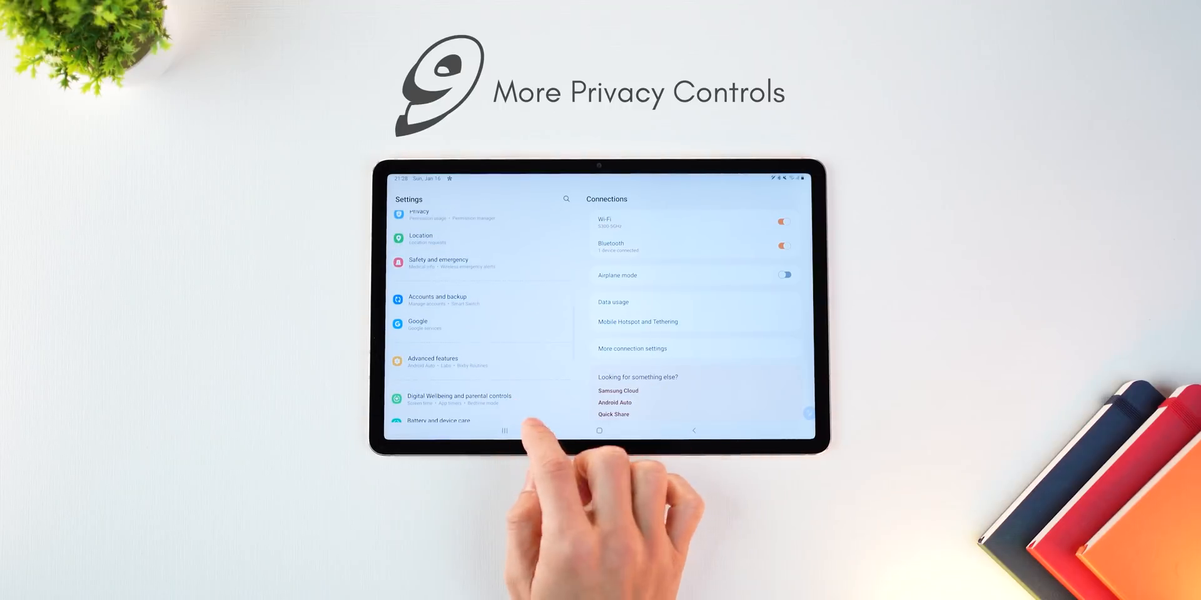
Step: In Privacy, review storage permissions and permission usage grouped by app, then go back
{"action": "left_click", "coordinate": [419, 213]}
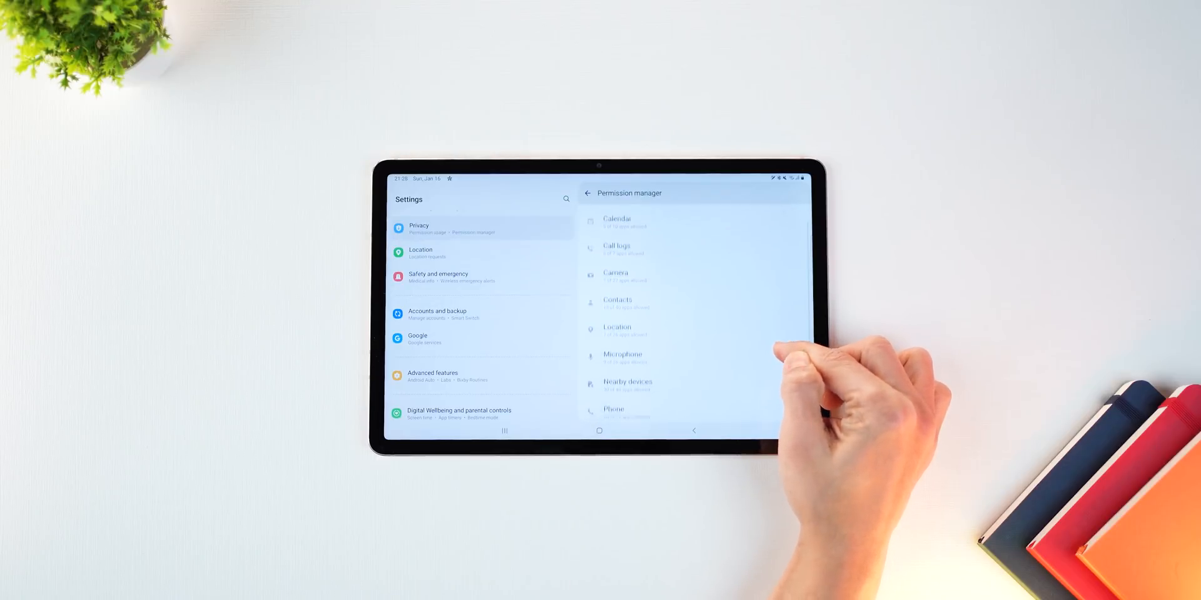
{"action": "scroll", "scroll_direction": "down", "scroll_amount": 3}
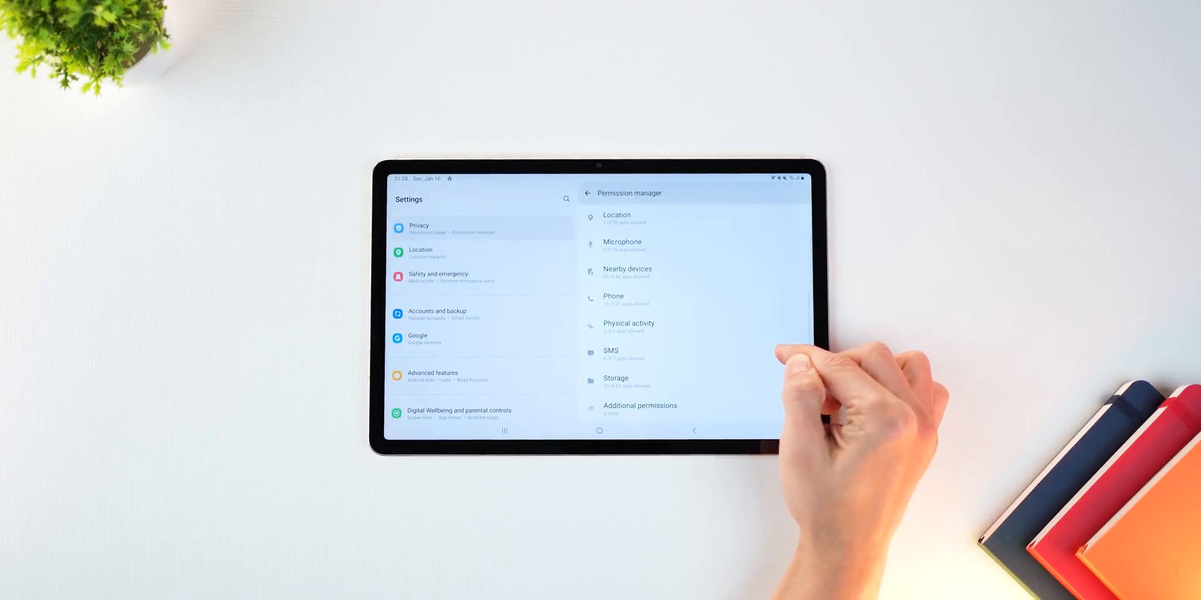
{"action": "left_click", "coordinate": [588, 192]}
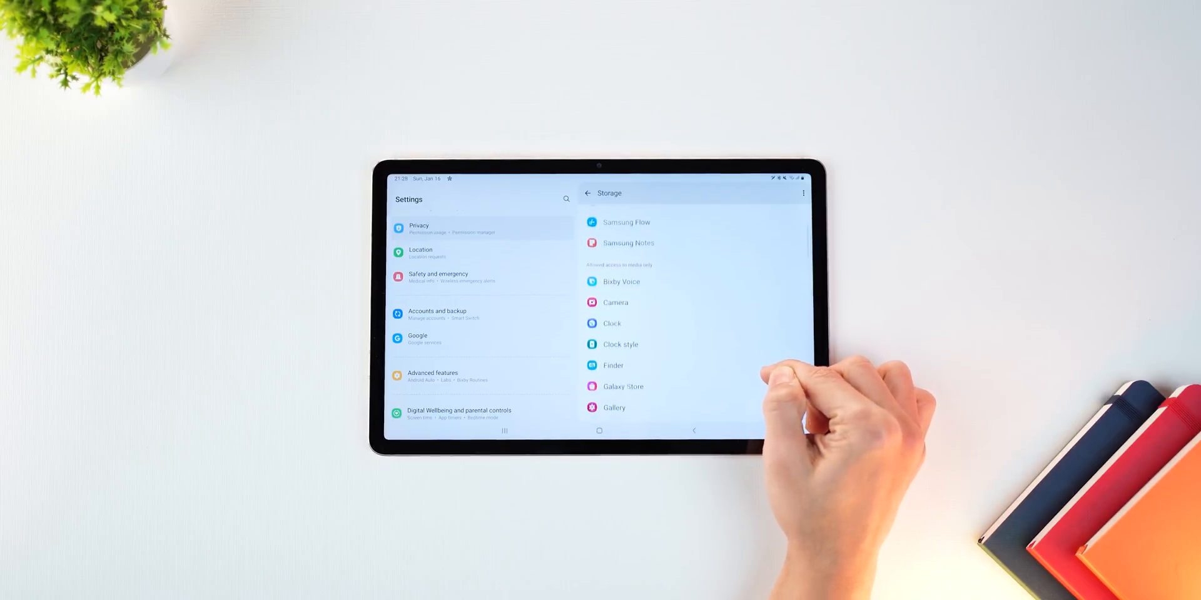
{"action": "left_click", "coordinate": [588, 193]}
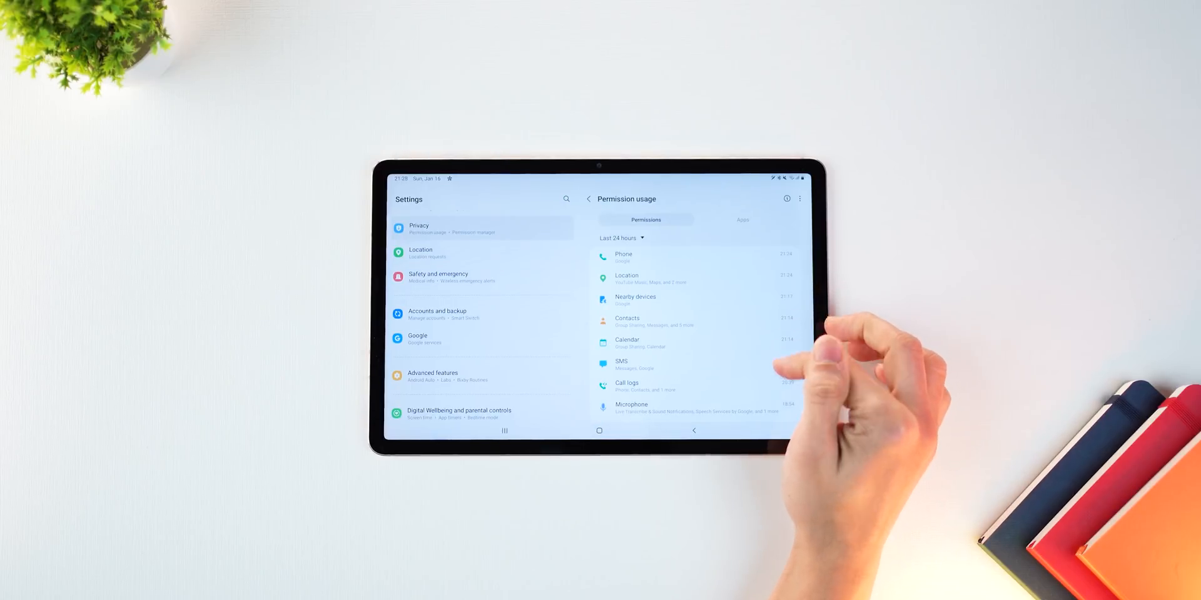
{"action": "scroll", "scroll_direction": "down", "scroll_amount": 3}
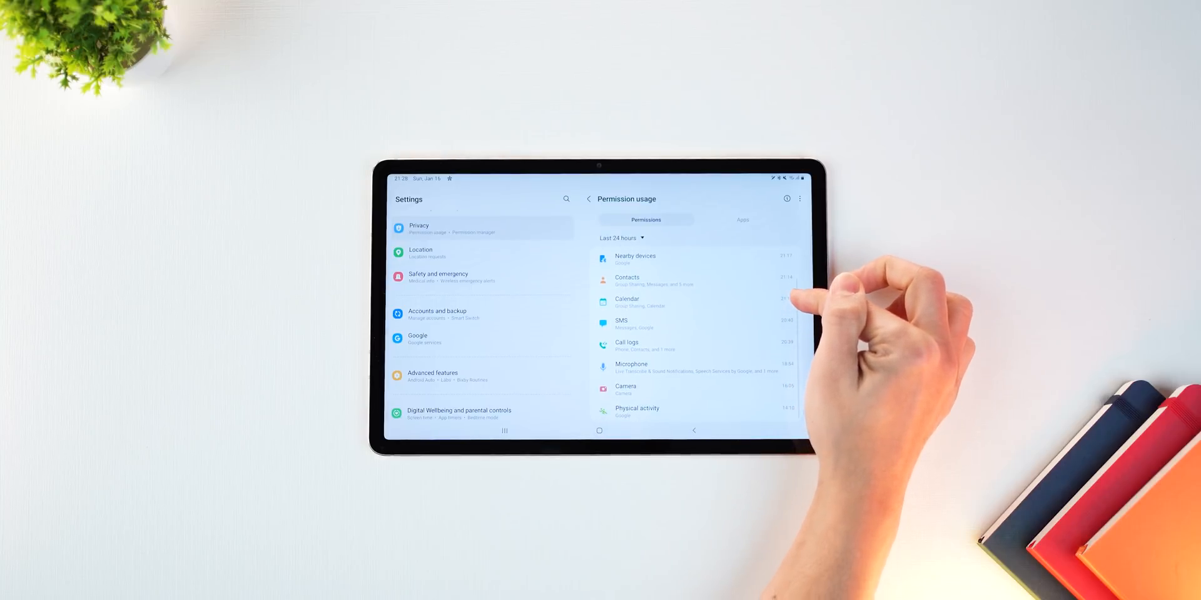
{"action": "left_click", "coordinate": [740, 220]}
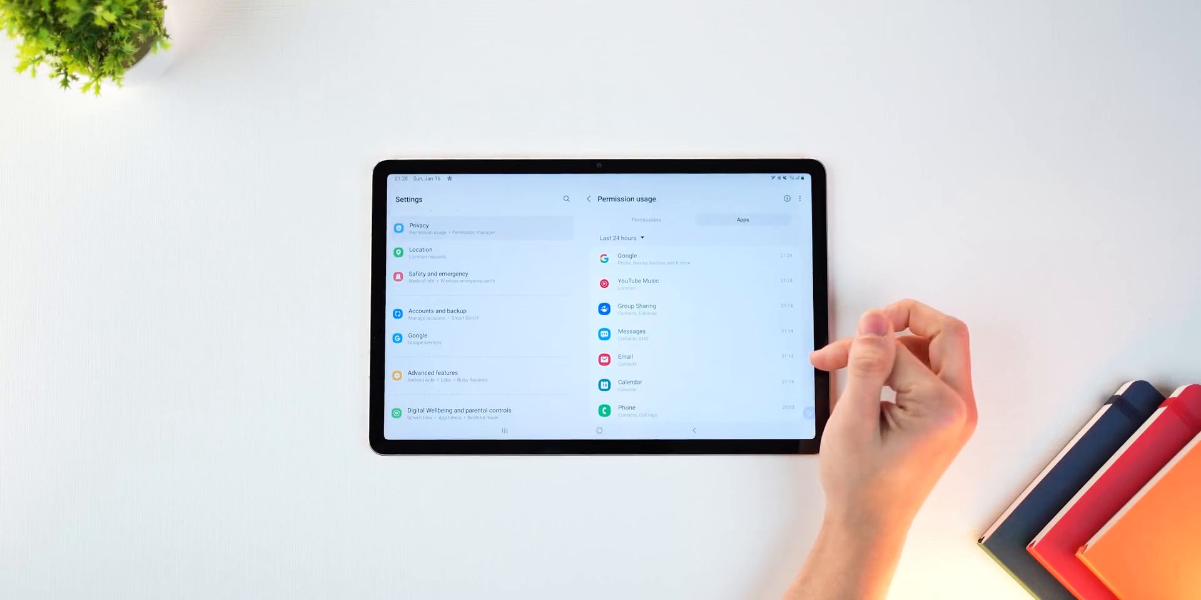
{"action": "left_click", "coordinate": [588, 198]}
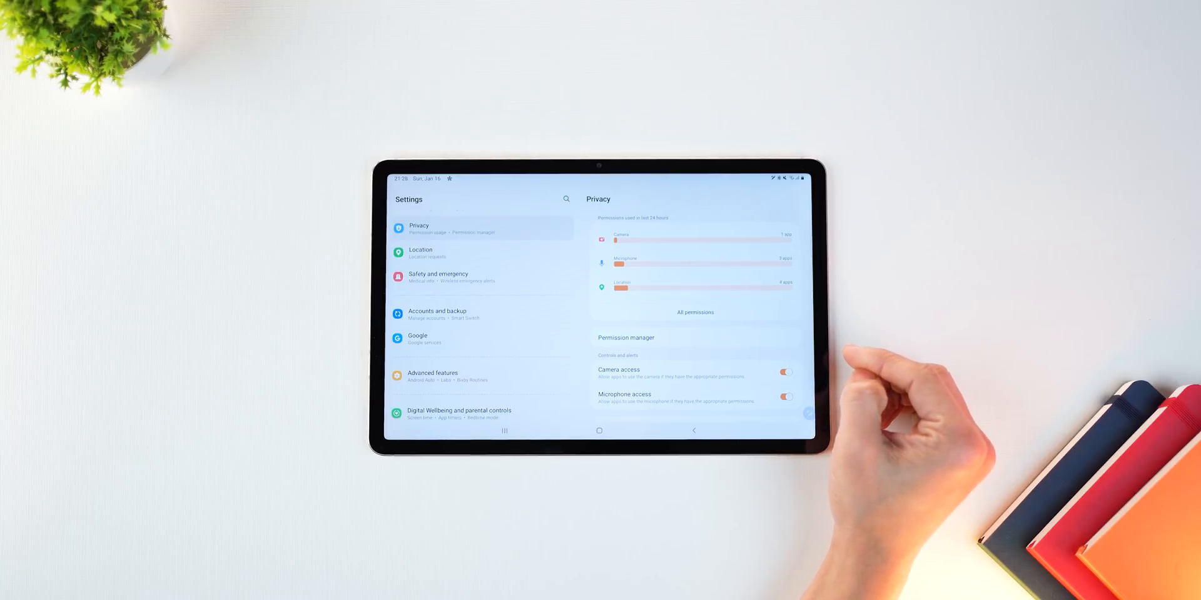
Step: On the Privacy page, turn on Alert when clipboard accessed beside camera and microphone access
{"action": "scroll", "scroll_direction": "down", "scroll_amount": 3}
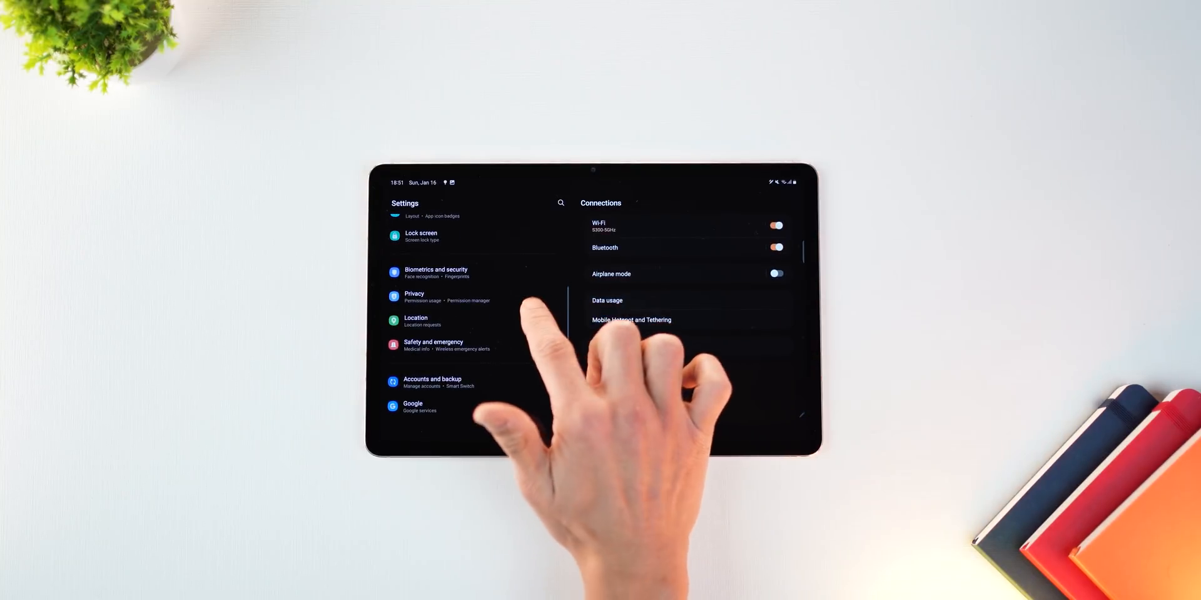
{"action": "left_click", "coordinate": [414, 297]}
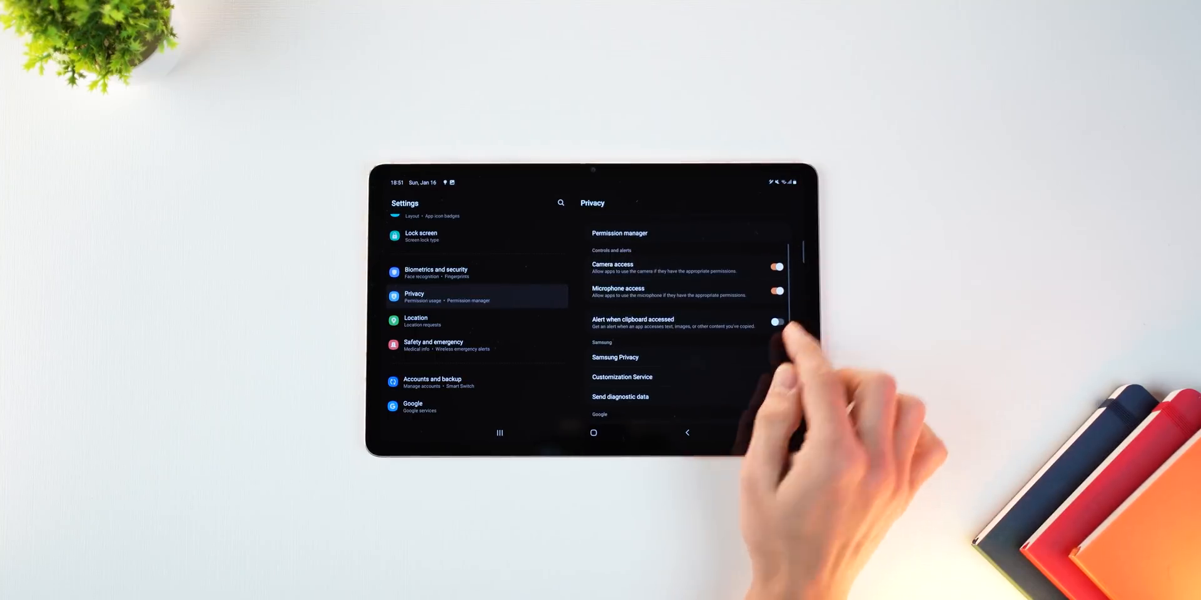
{"action": "left_click", "coordinate": [777, 321]}
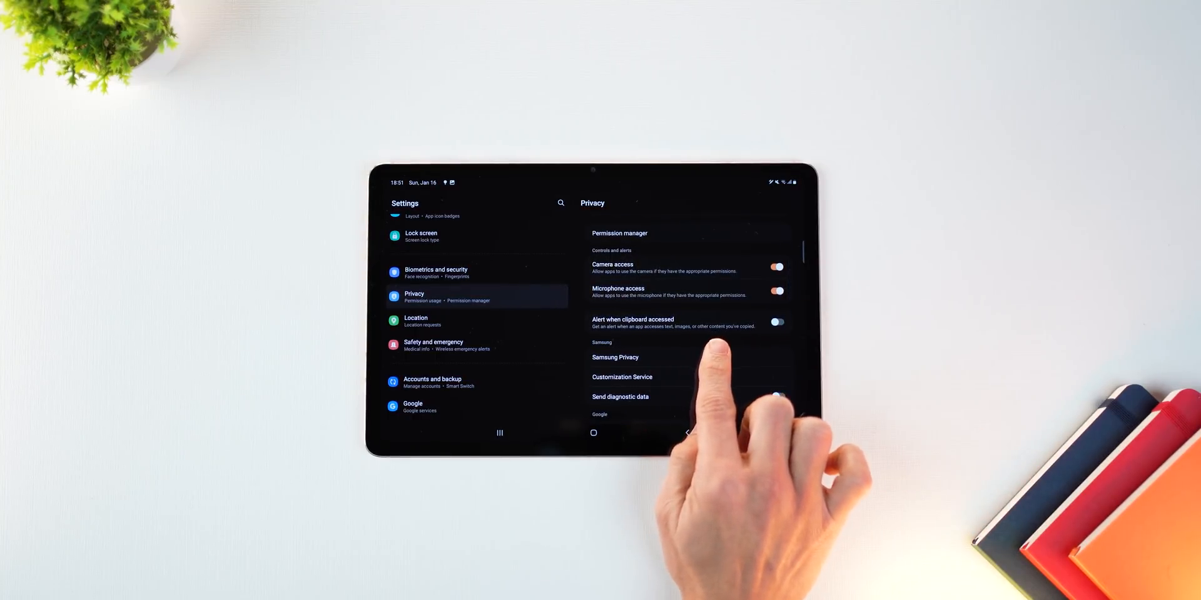